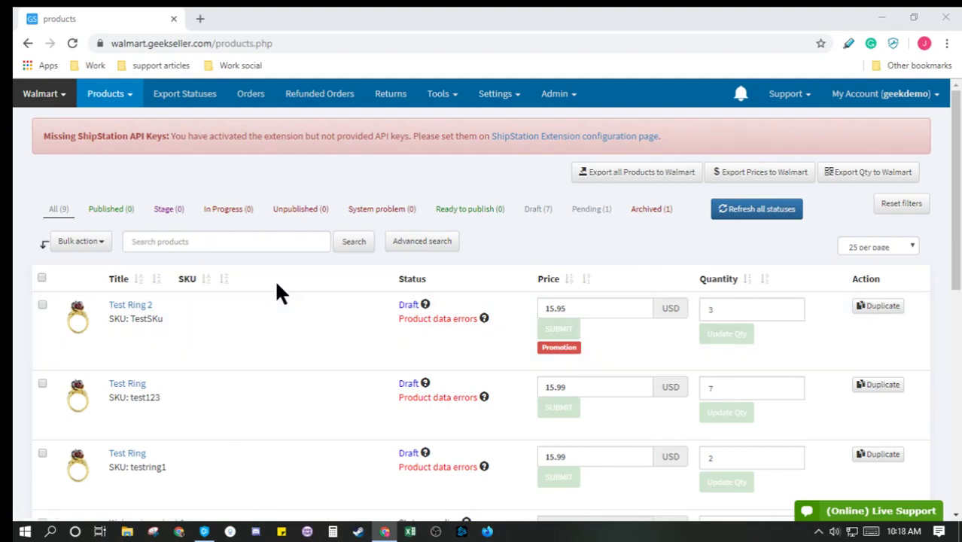
mouse_move(277, 292)
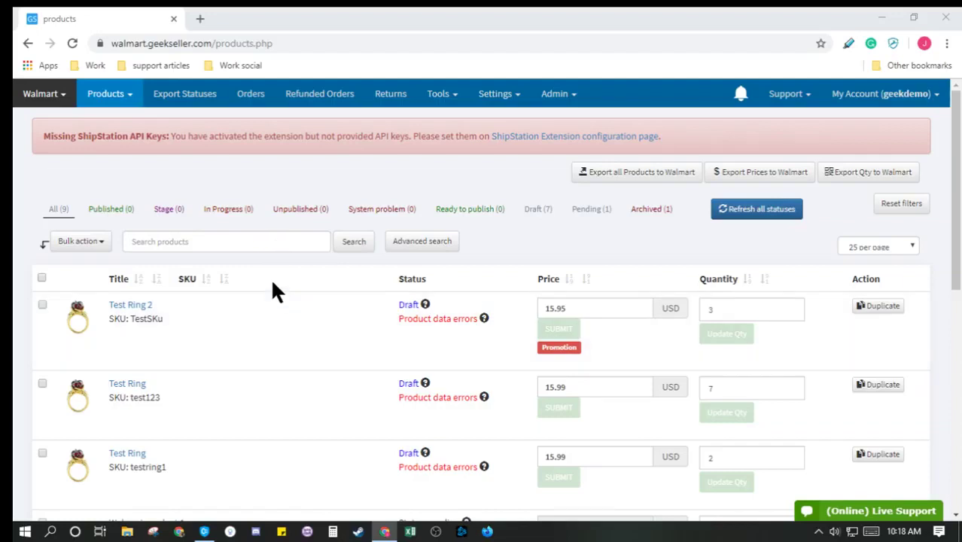
Step: Open the Walmart panel and scroll to Test Ring 2 with its Promotion badge
left_click(39, 93)
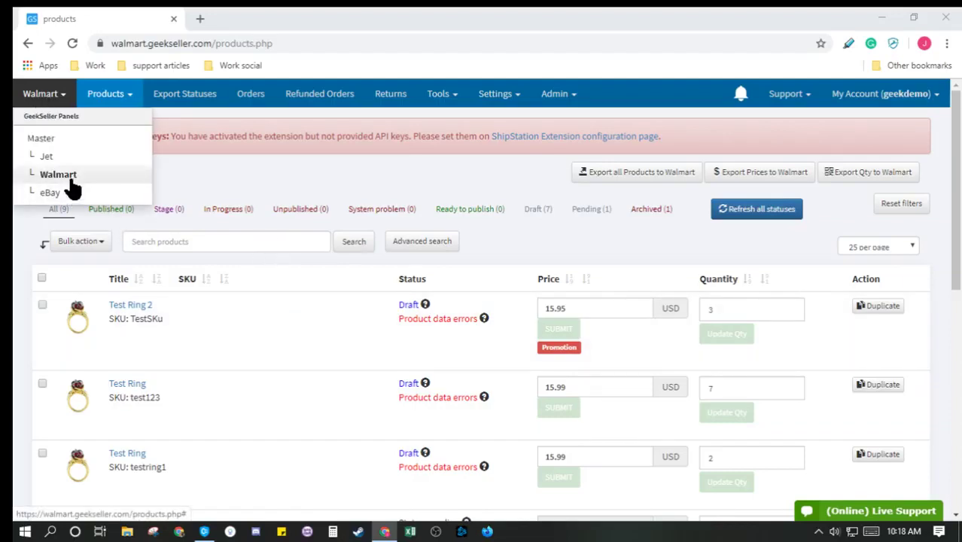
left_click(58, 174)
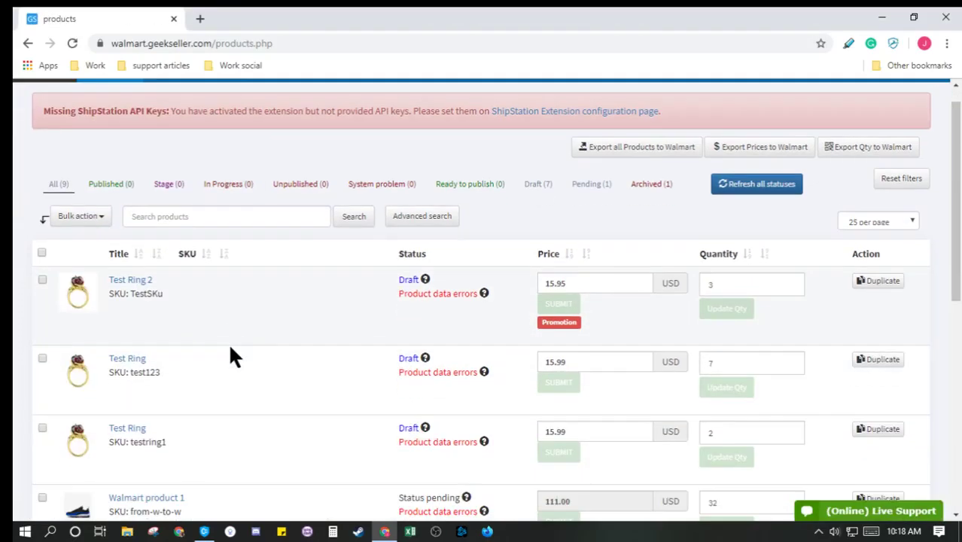
scroll("down", 3)
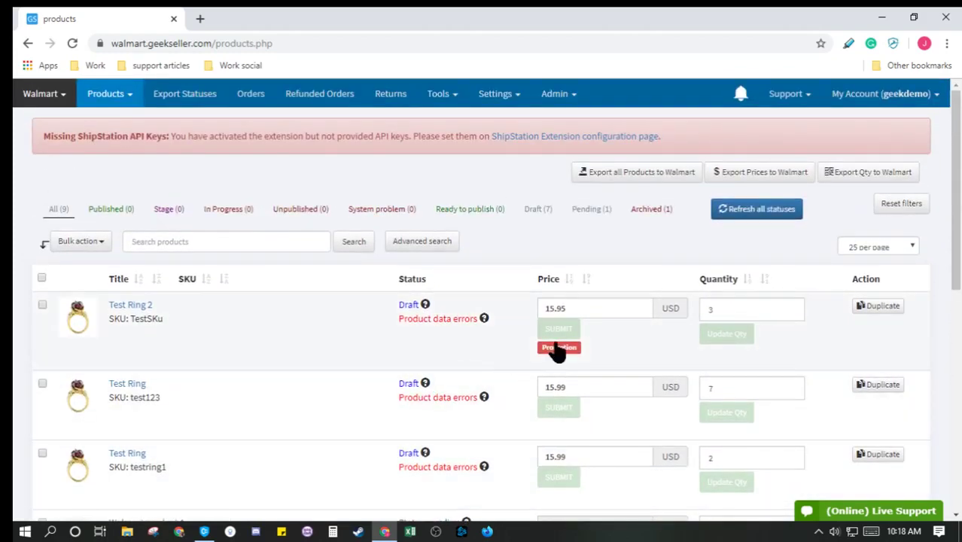
mouse_move(556, 357)
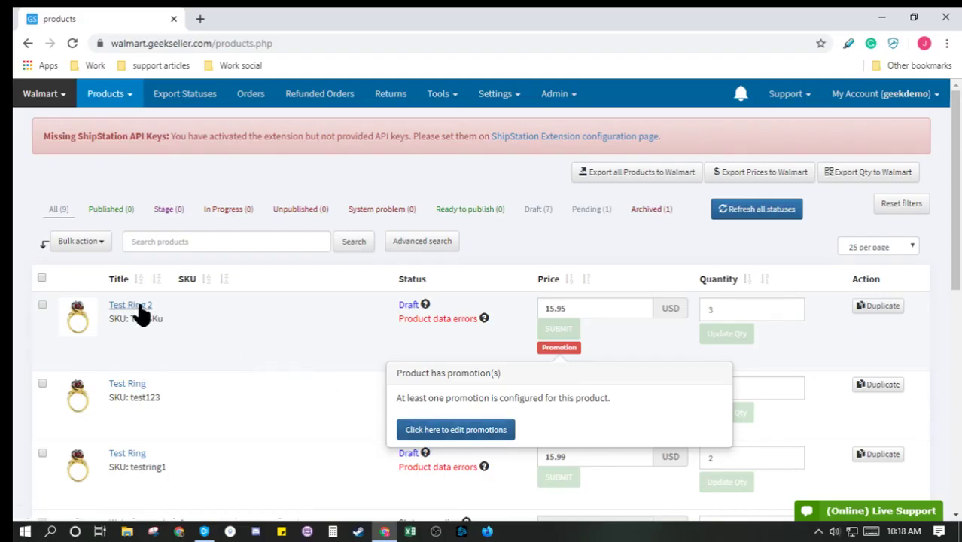
Step: Open Test Ring 2's promotion settings and check the Promotion Type options, keeping IN CART
left_click(131, 305)
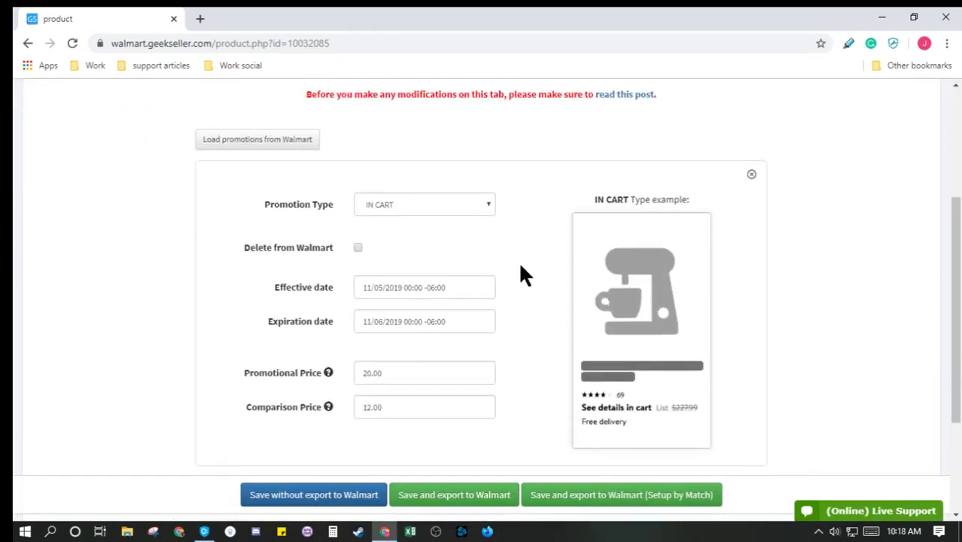
mouse_move(474, 217)
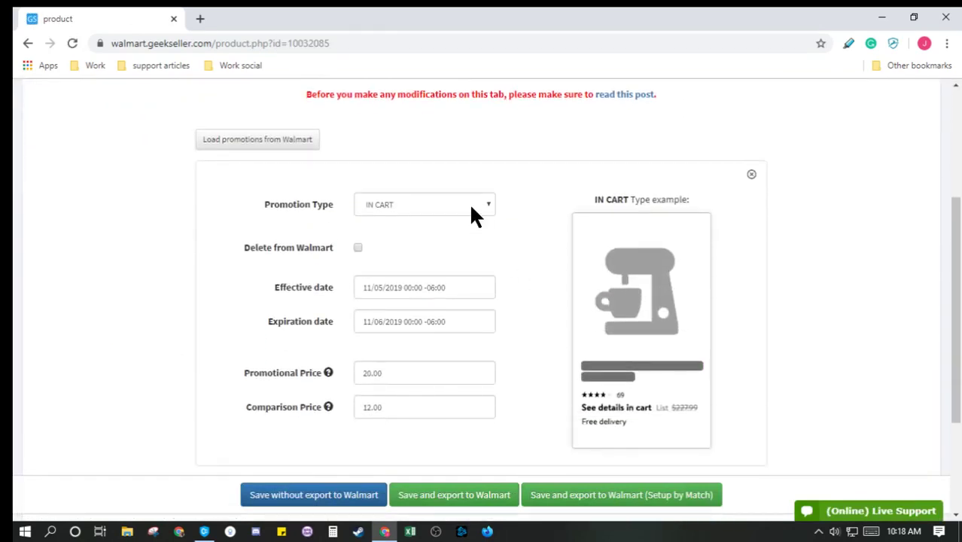
mouse_move(468, 213)
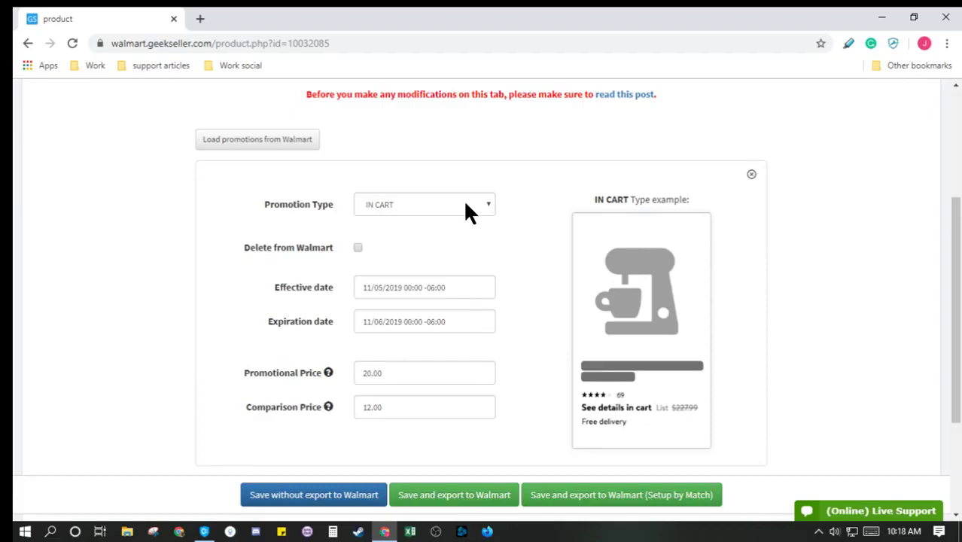
left_click(423, 204)
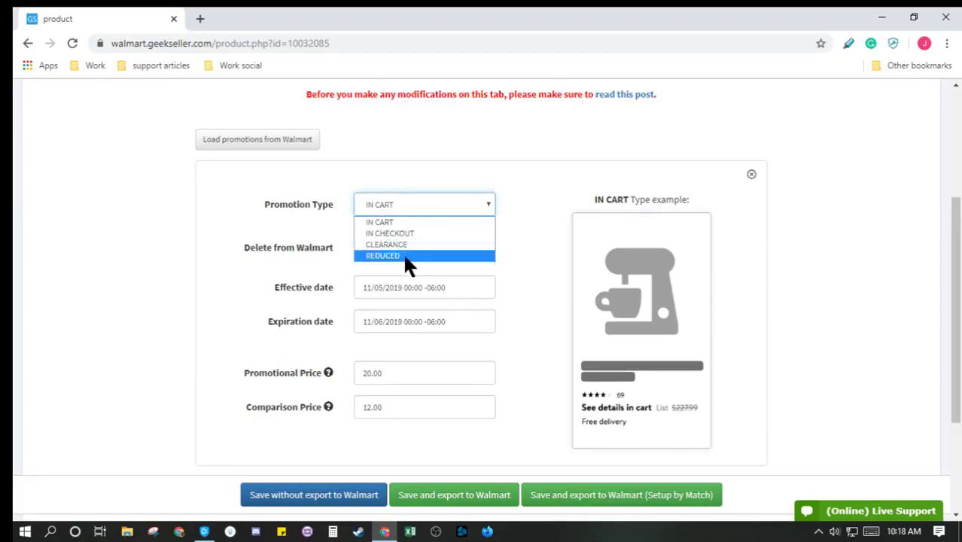
mouse_move(410, 214)
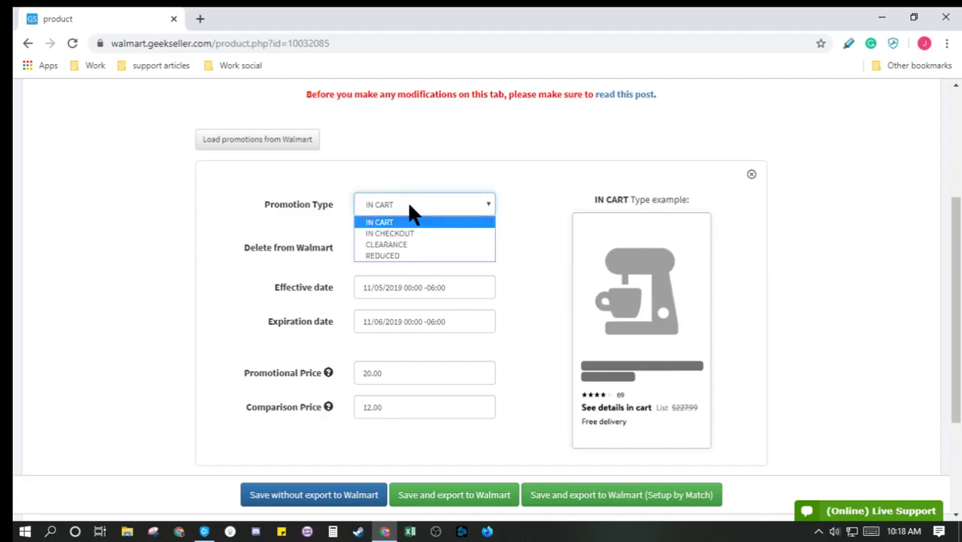
mouse_move(339, 201)
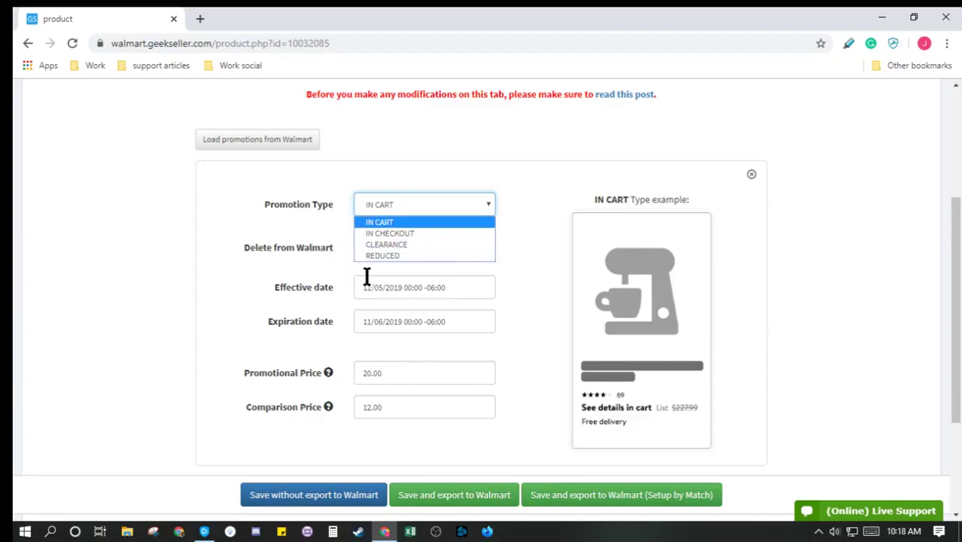
left_click(379, 221)
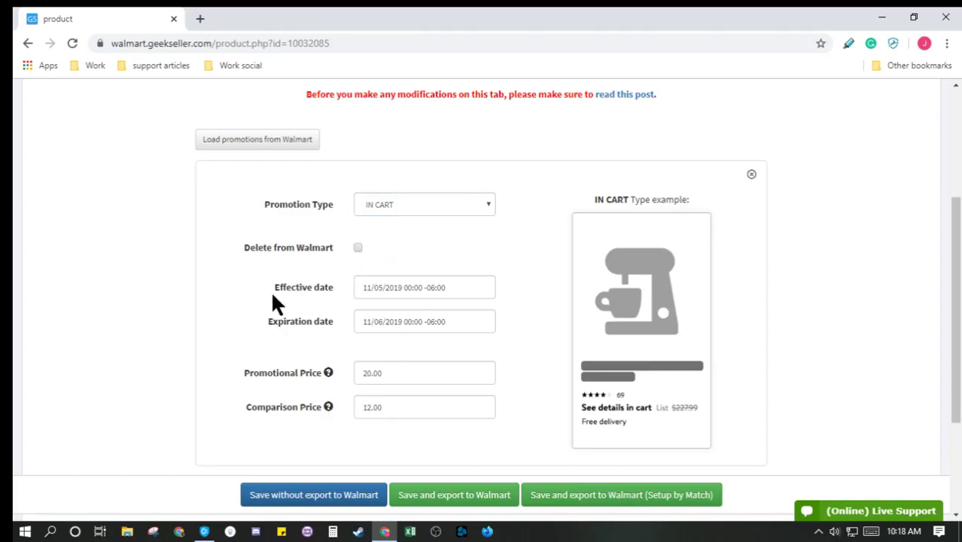
mouse_move(268, 380)
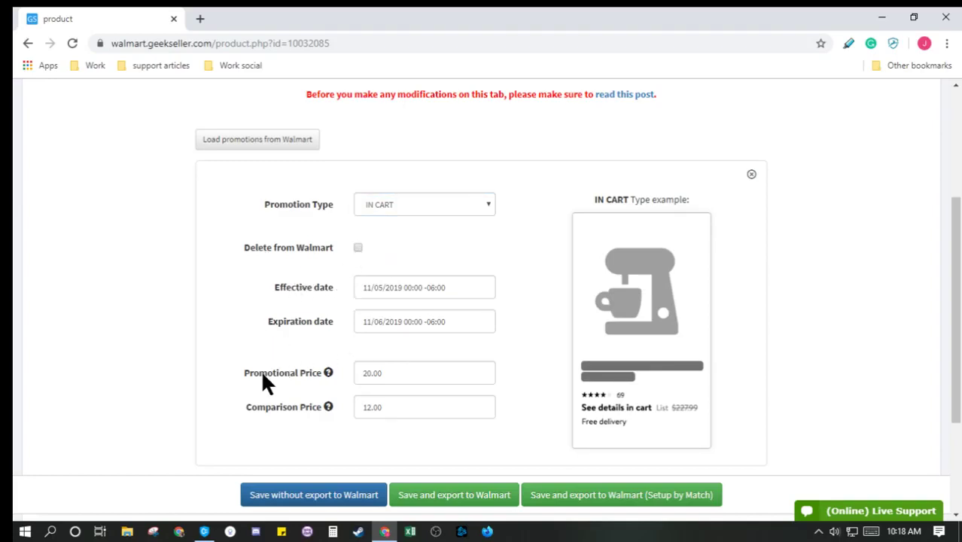
mouse_move(128, 273)
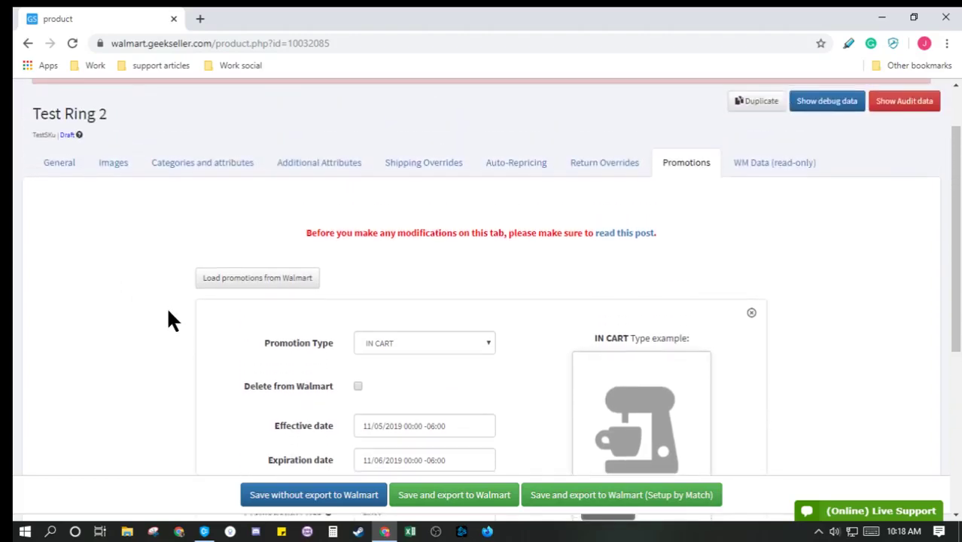
Step: Show Test Ring 2's general details and select the Reduced price field at 0.00
left_click(59, 233)
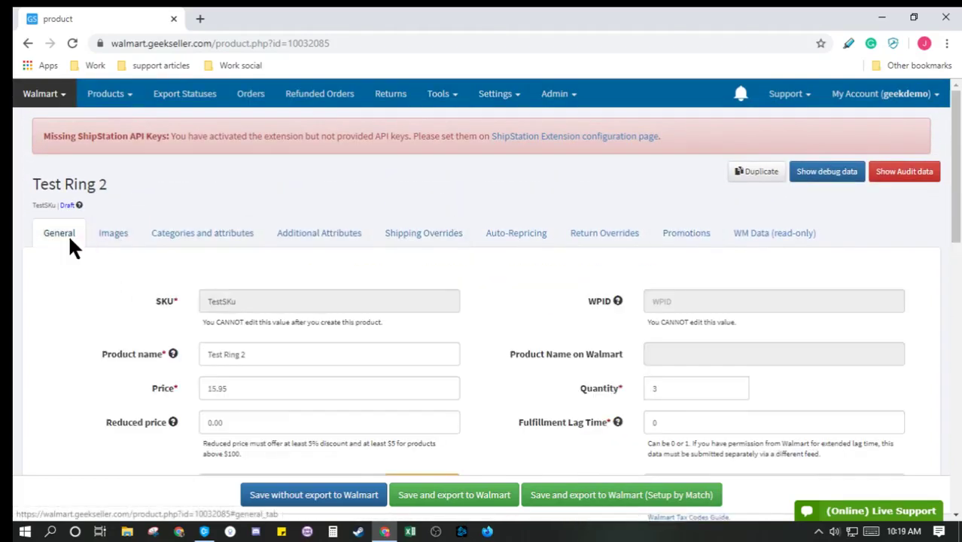
scroll("down", 3)
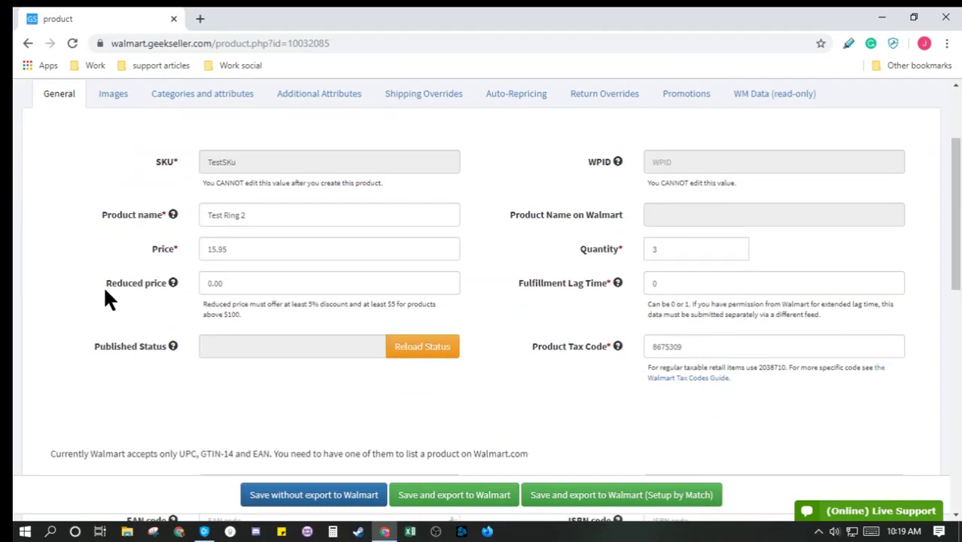
scroll("down", 3)
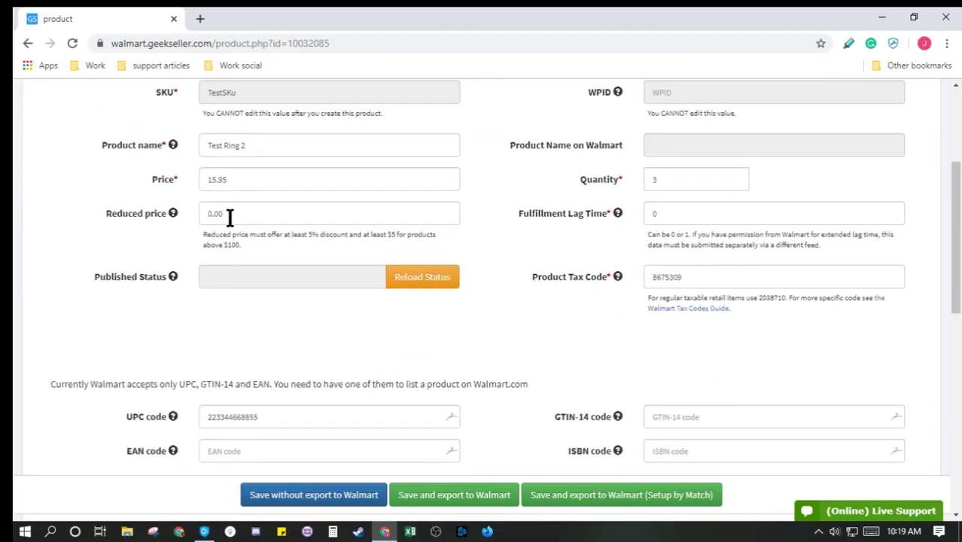
left_click(329, 213)
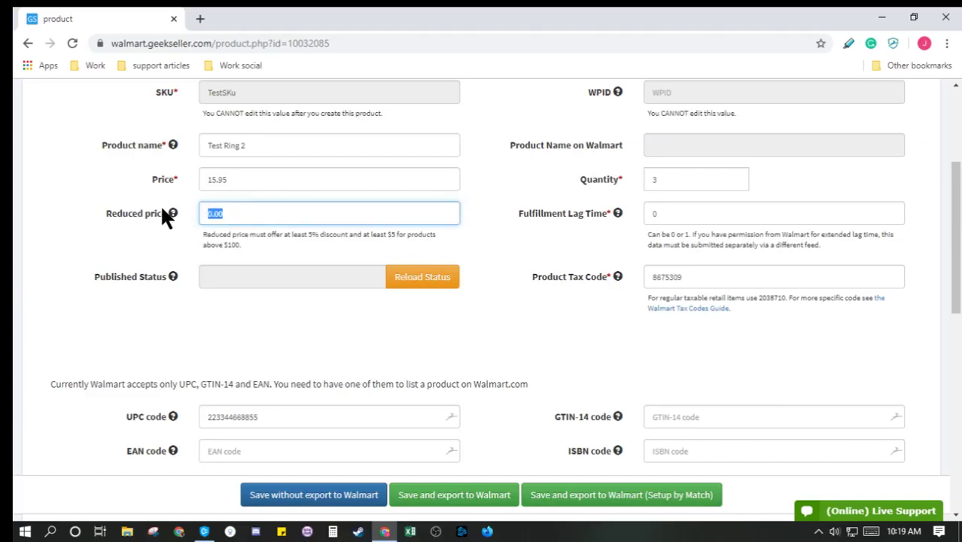
left_click(686, 232)
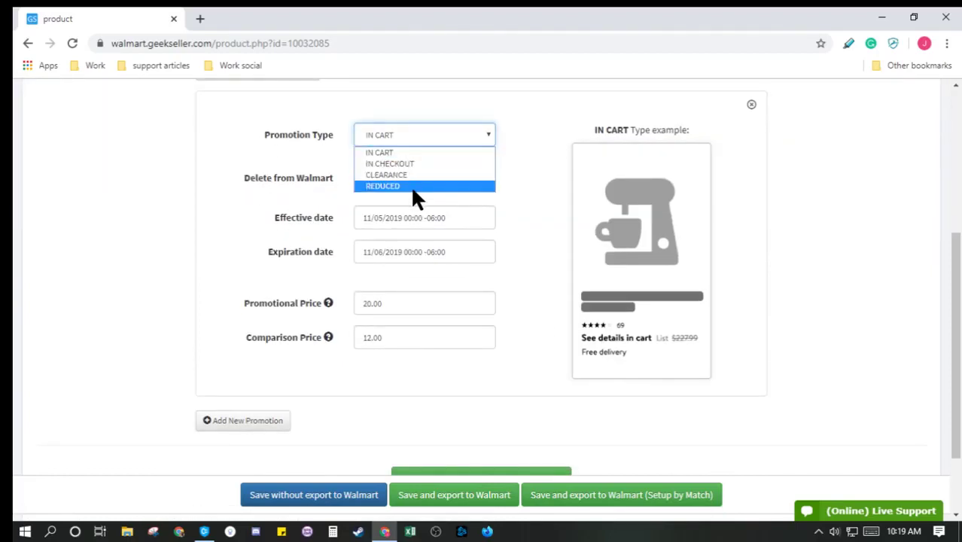
Step: Set Test Ring 2's promotion type to REDUCED and select the Reduced price field
left_click(382, 186)
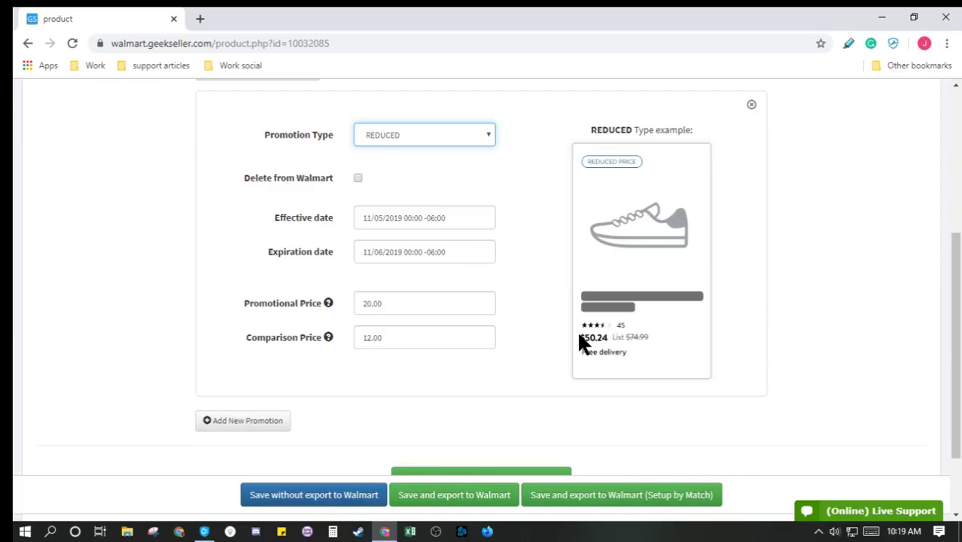
mouse_move(596, 355)
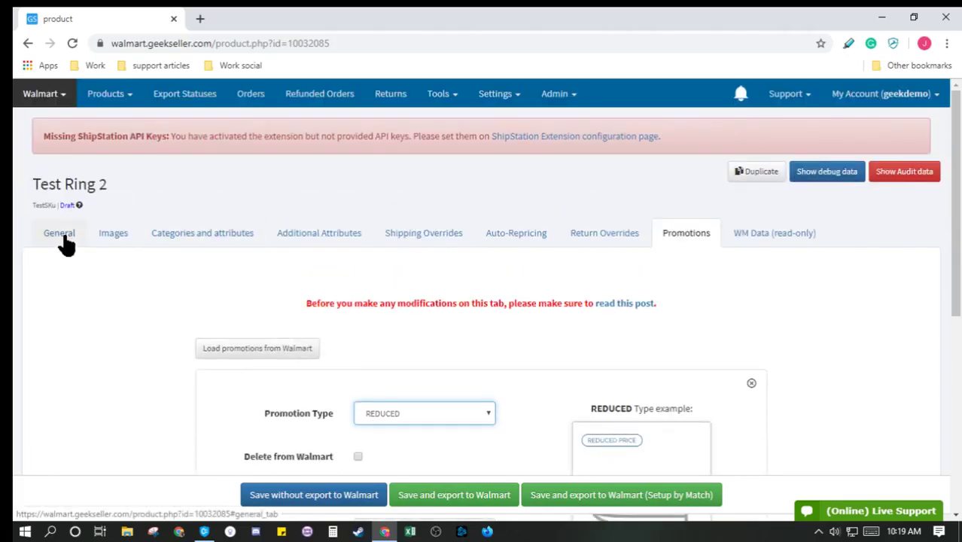
left_click(59, 232)
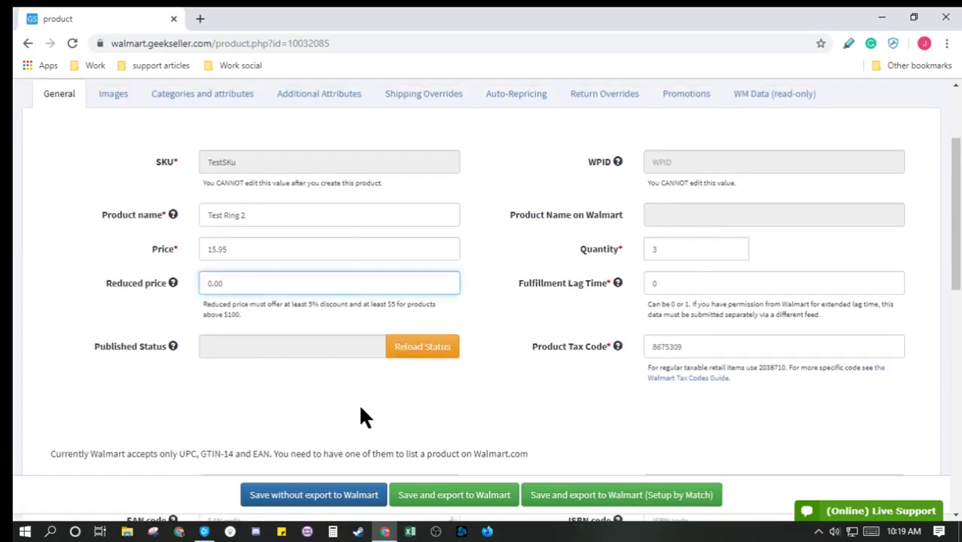
left_click(329, 282)
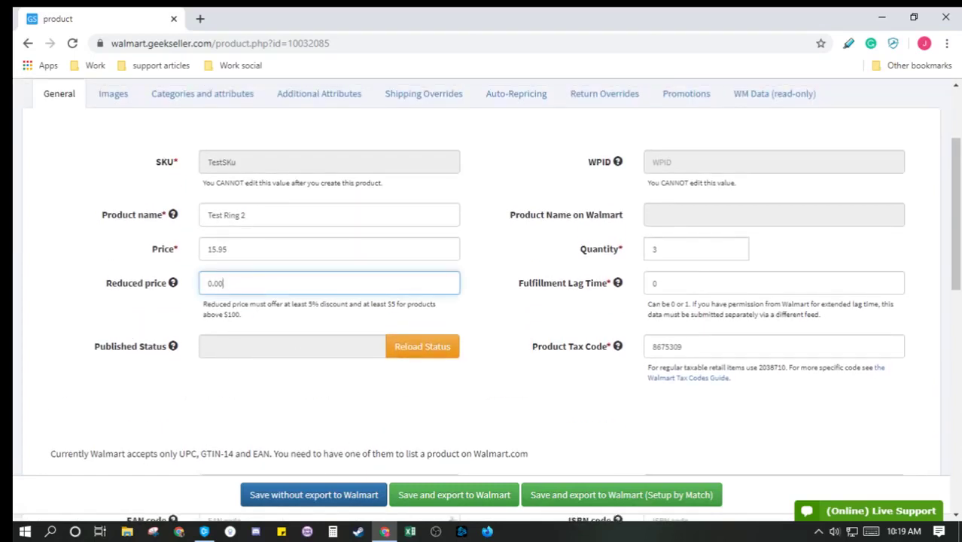